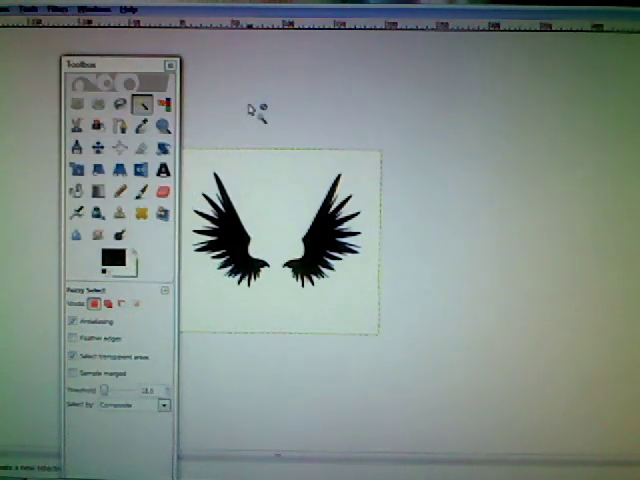
Select the white background around the black wings in GIMP for removal
left_click(145, 107)
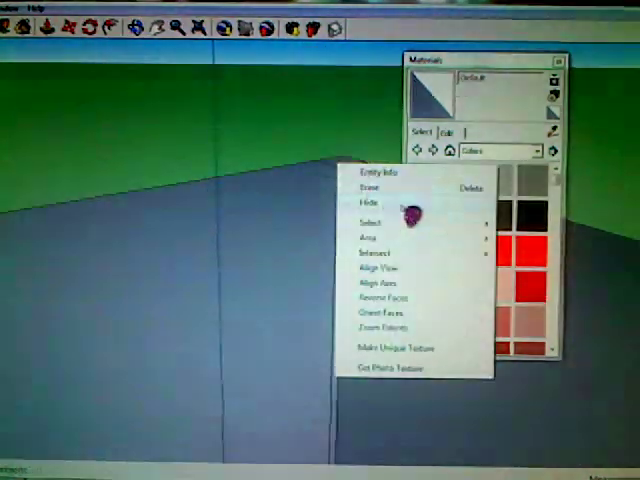
Select an unwanted face of the prism so it can be hidden
left_click(360, 203)
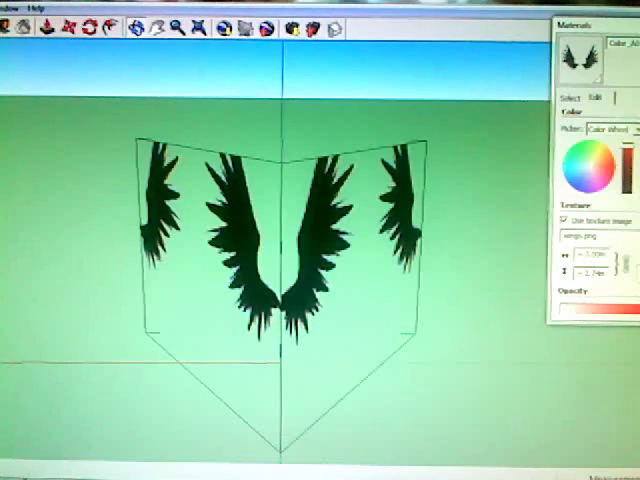
Open the context menu on a textured prism face to reposition the wings image
right_click(290, 290)
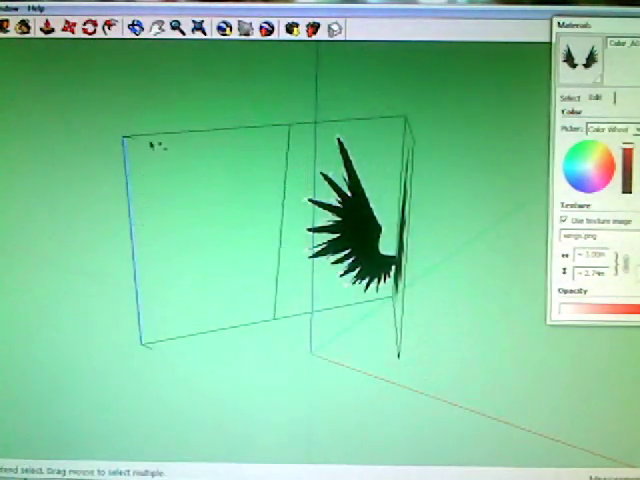
Select the prism's blank side face so it can be hidden
left_click(200, 240)
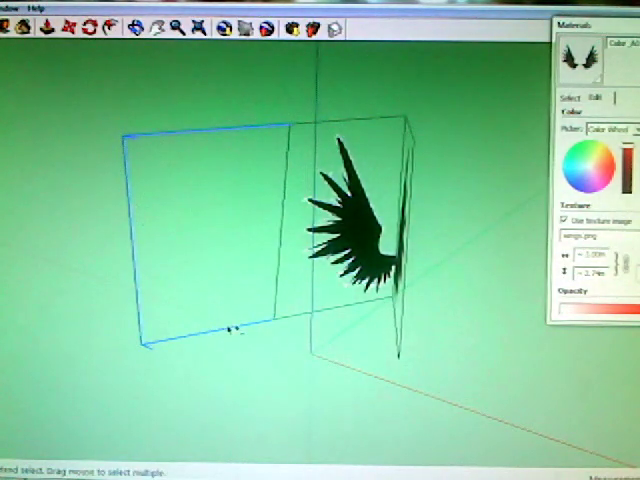